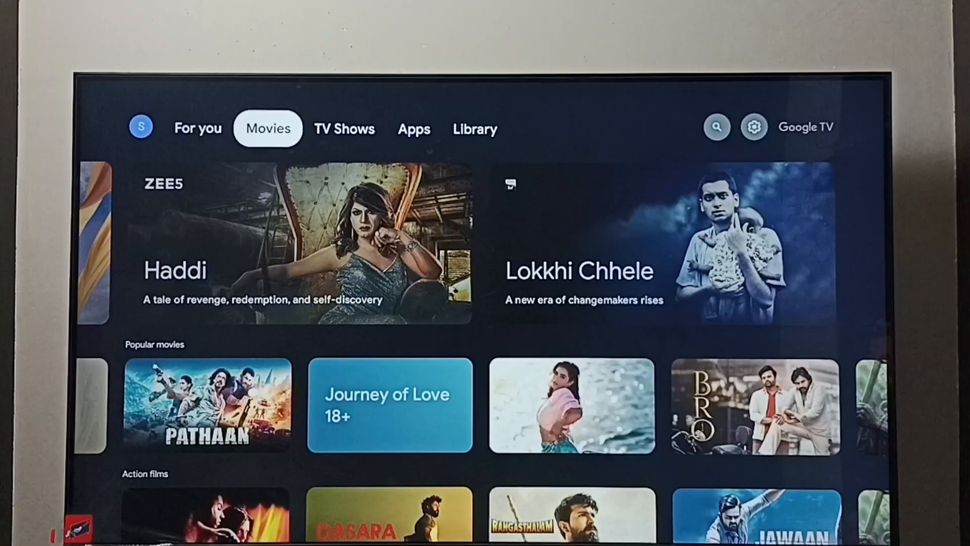
Step: Open the quick settings panel from the top-right profile area of the home screen
click(474, 129)
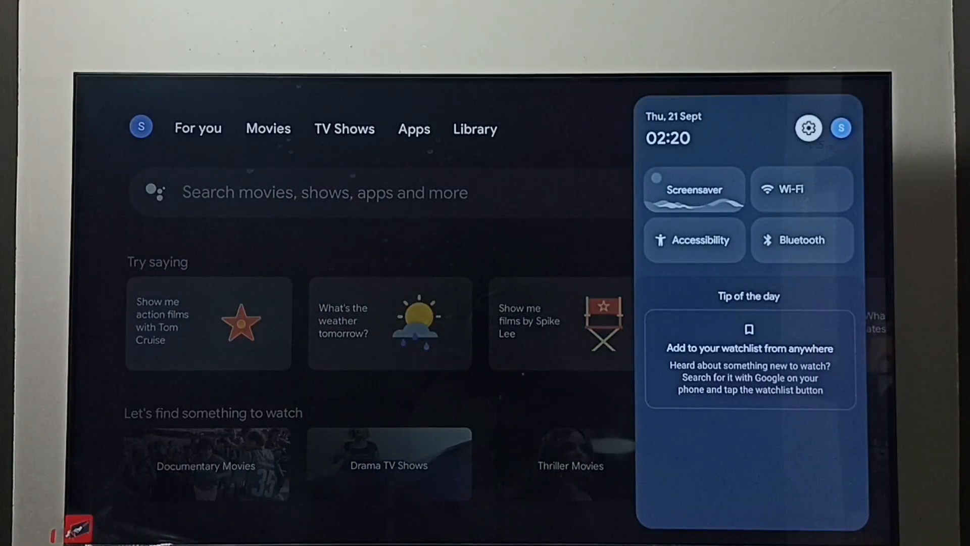
Step: Open full device settings via the gear icon and scroll down the Settings list
click(808, 127)
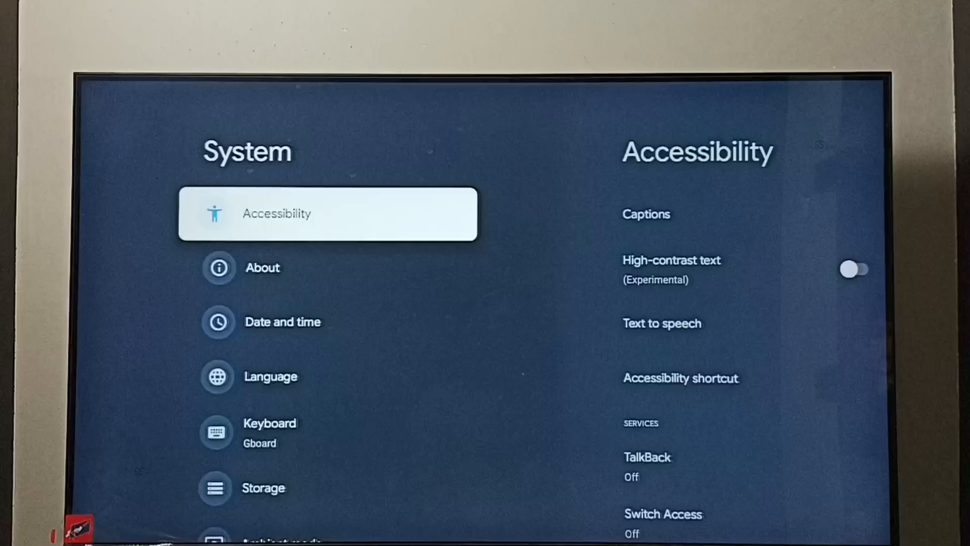
scroll(down, 3)
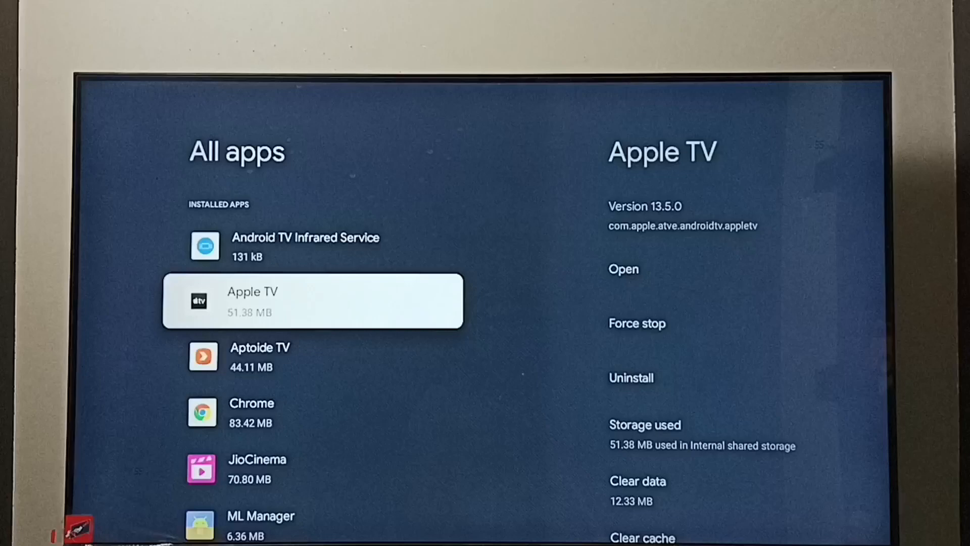
Step: Move down the Installed apps list toward Netflix's Uninstall option
key(down)
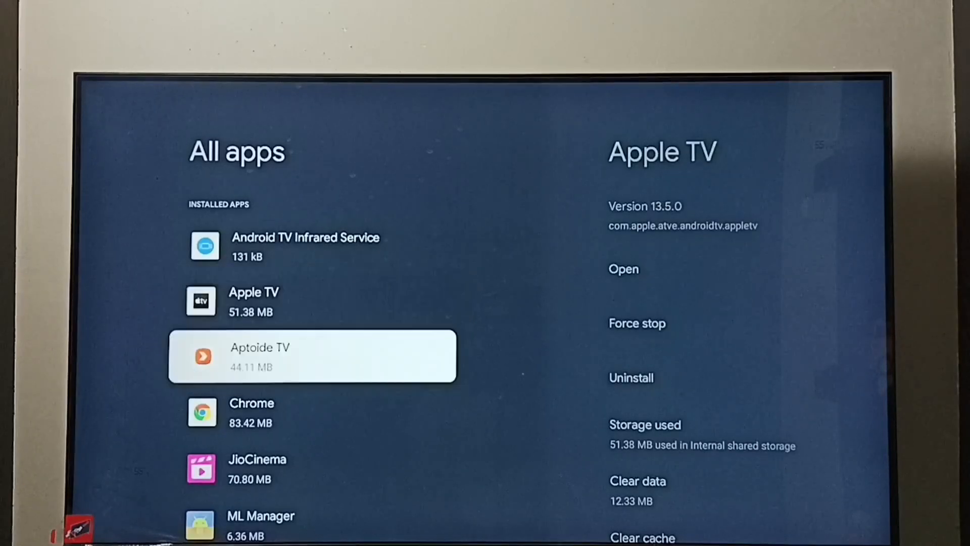
scroll(down, 3)
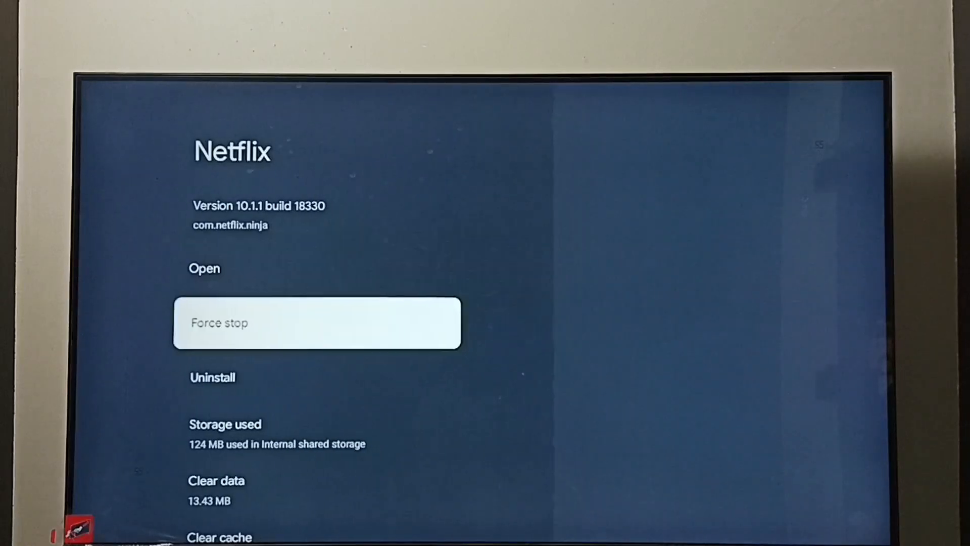
key(down)
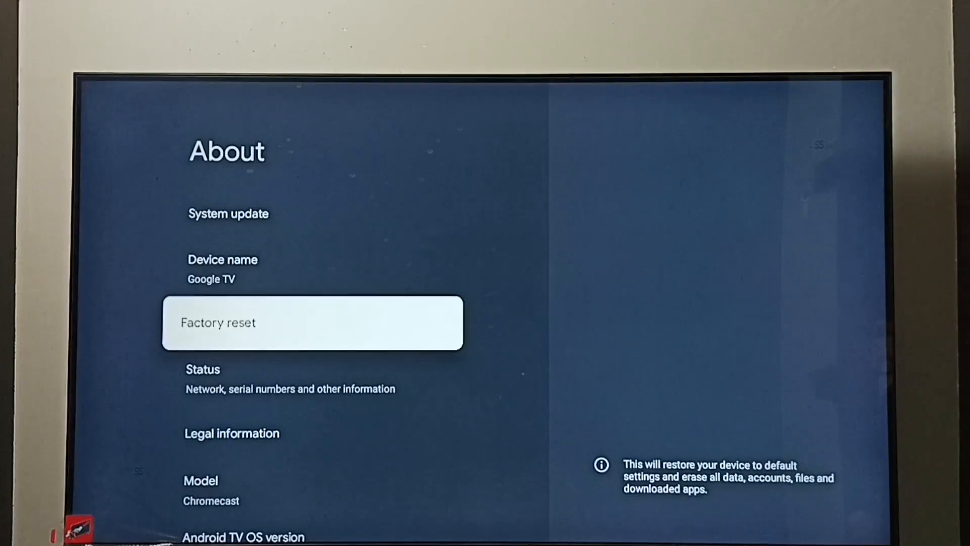
Step: Select Factory reset in About and highlight the confirming Factory reset button
click(311, 322)
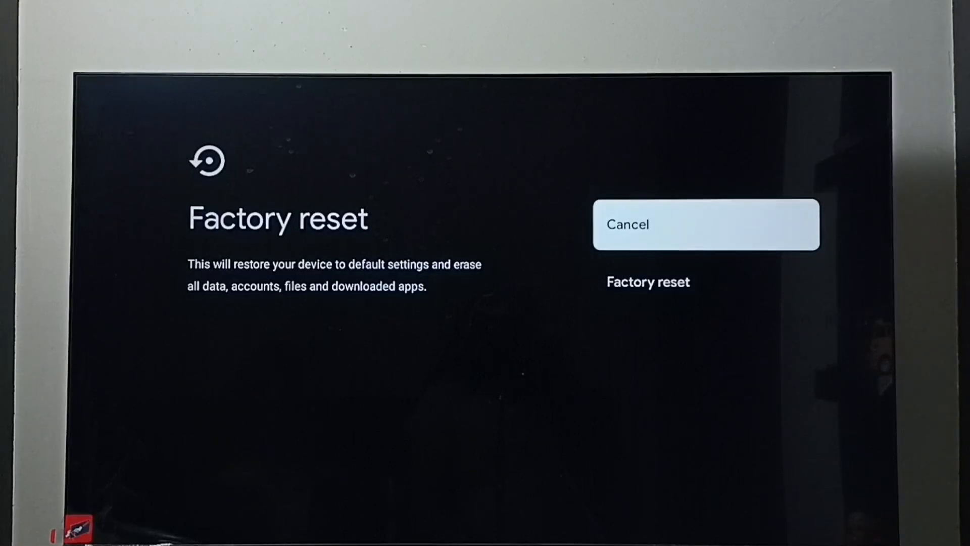
key(Down)
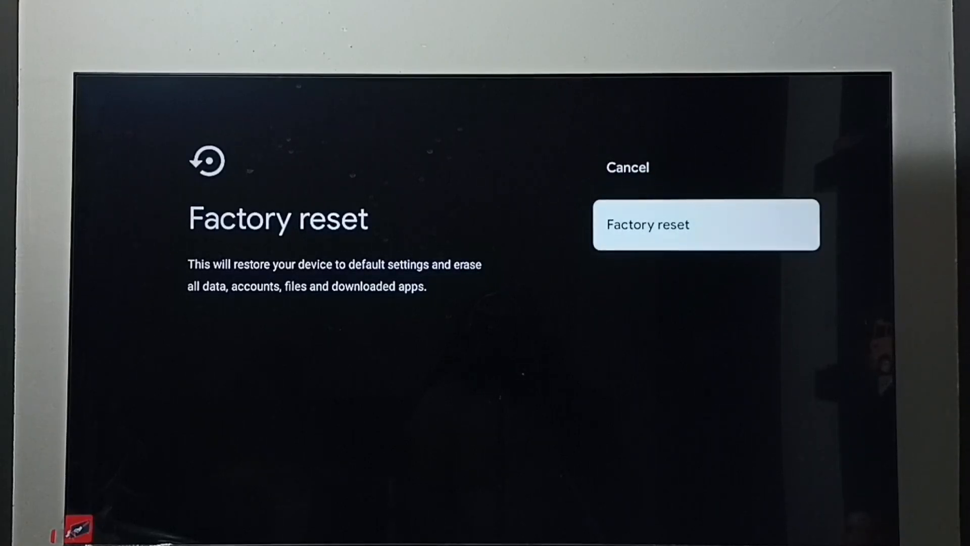